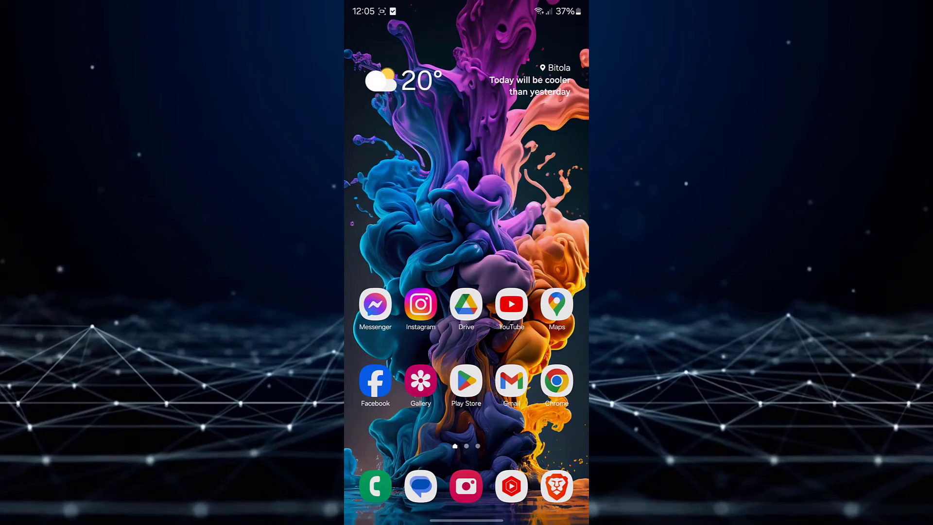
Launch Chrome from the home screen to its Google start page.
{"action": "left_click", "coordinate": [556, 382]}
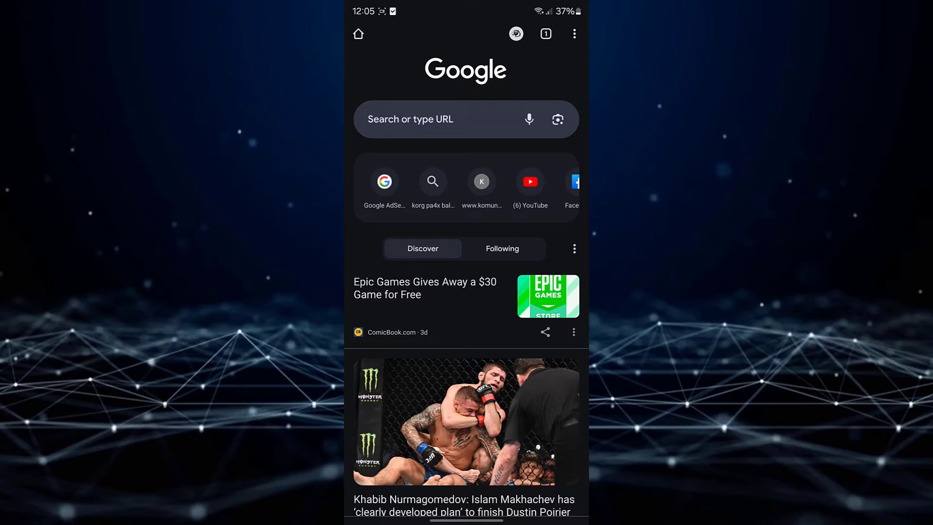
Open Recent tabs from the three-dot menu, listing closed tabs and synced devices.
{"action": "left_click", "coordinate": [573, 34]}
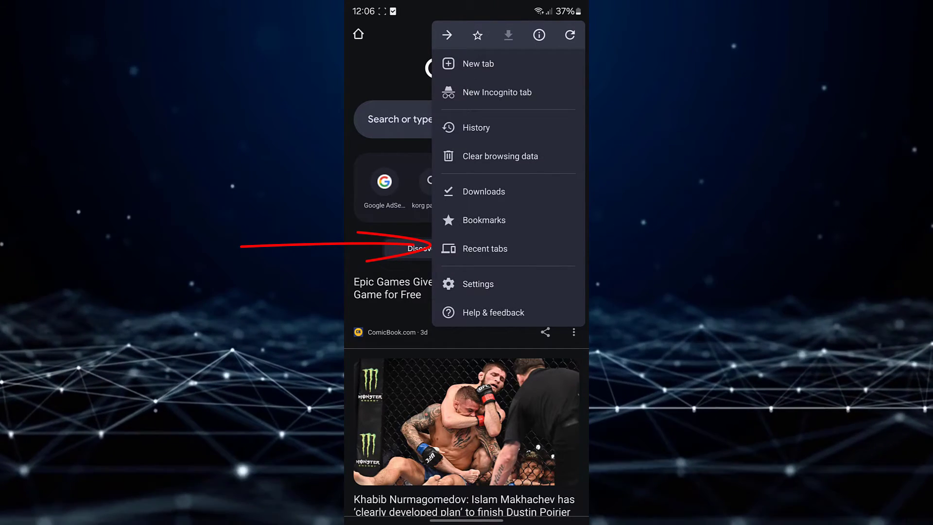
{"action": "left_click", "coordinate": [485, 249]}
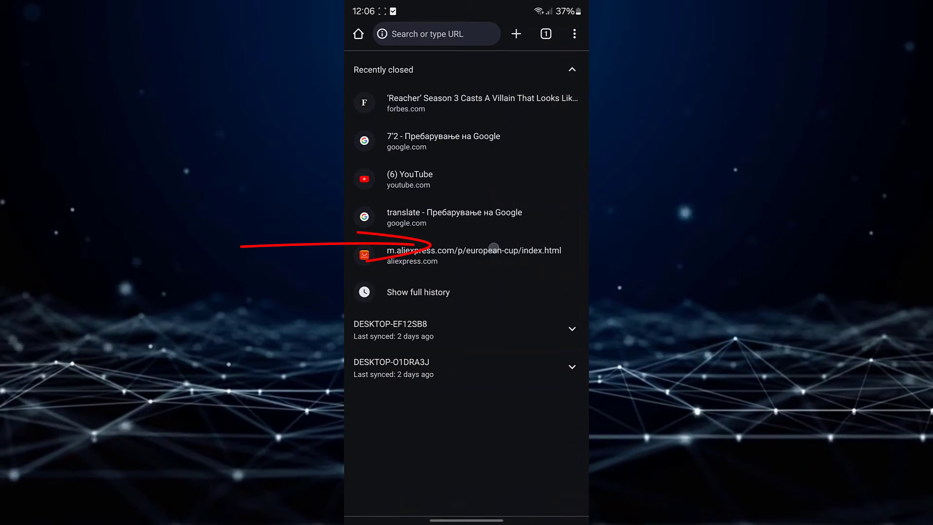